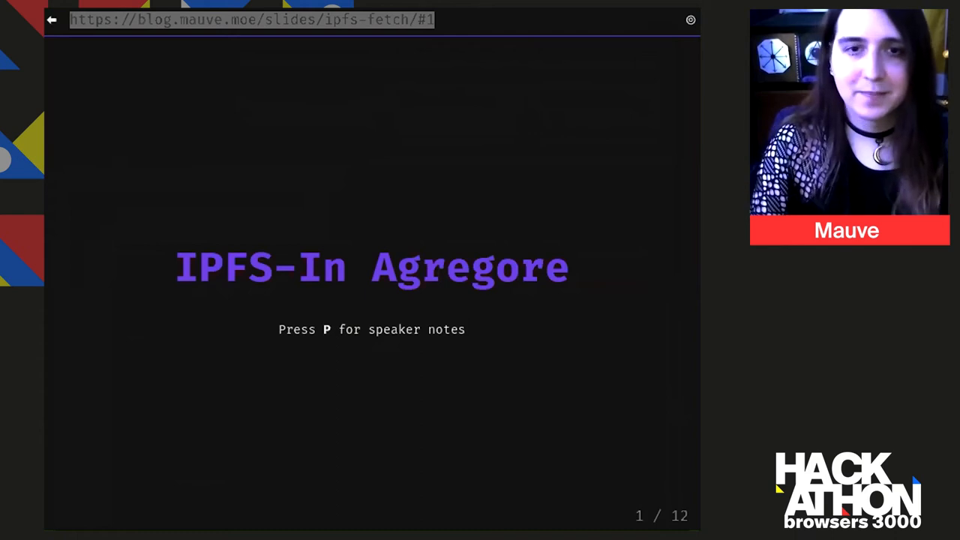
Advance the IPFS fetch slideshow one slide toward "P2P + Web Good?"
{"action": "key", "text": "Right"}
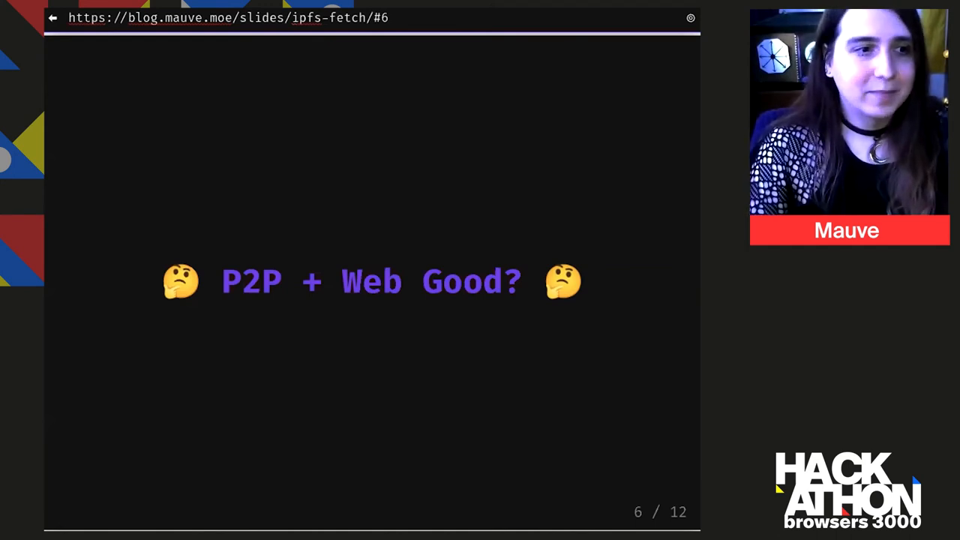
Step past the "HTTP Web Is:" slide to slide 8, "P2P Web Is:"
{"action": "key", "text": "Right"}
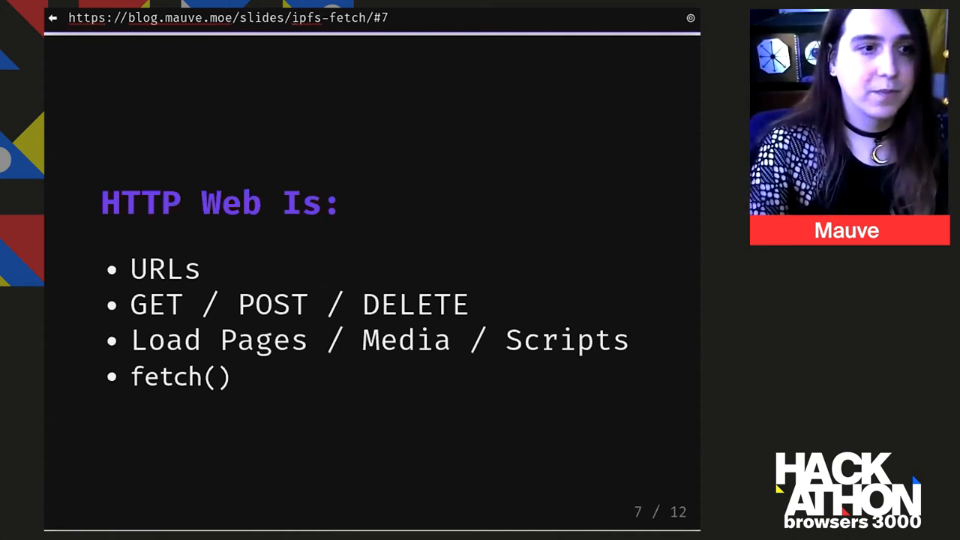
{"action": "key", "text": "Right"}
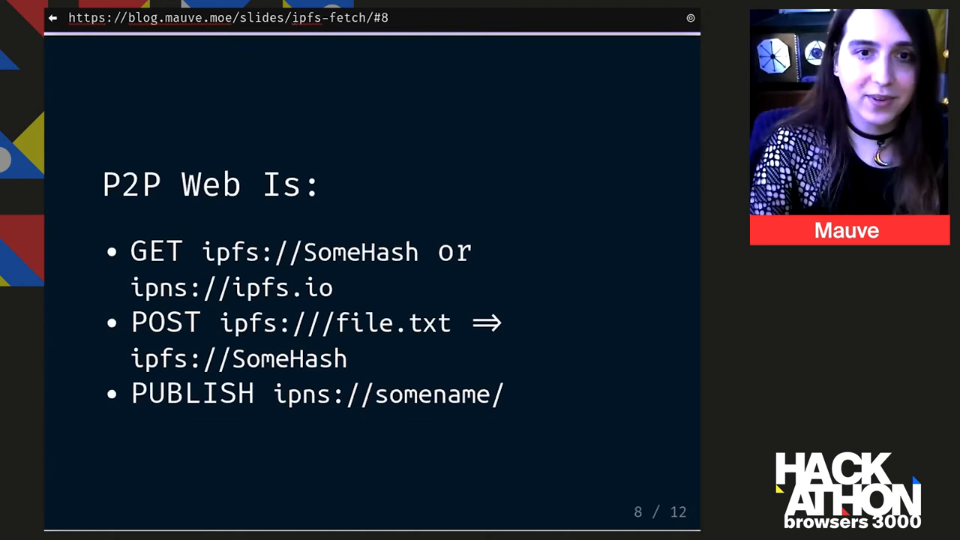
Advance to slide 10 of 12, "Demo Time"
{"action": "key", "text": "Right"}
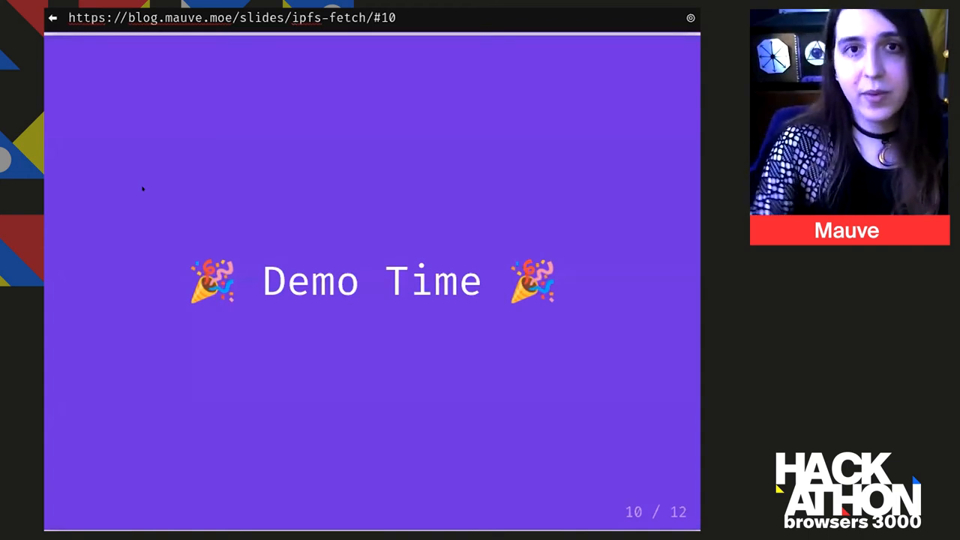
Bring up the developer tools on the Demo Time slide and switch to the Console
{"action": "left_click", "coordinate": [233, 18]}
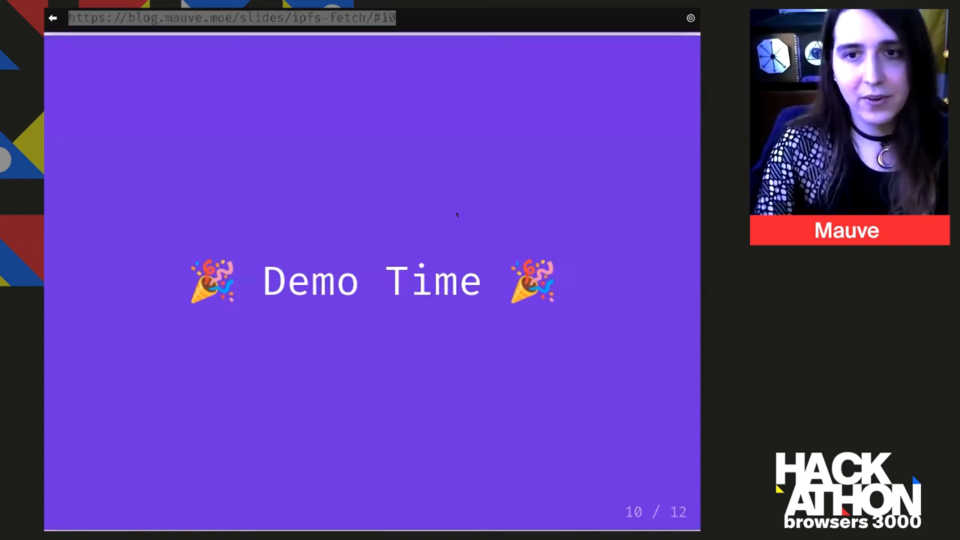
{"action": "key", "text": "F12"}
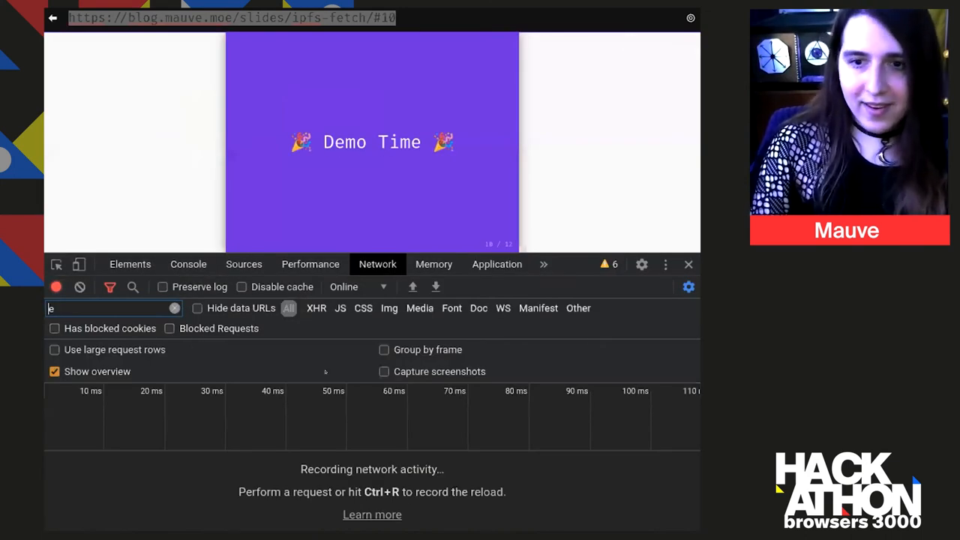
{"action": "left_click", "coordinate": [189, 264]}
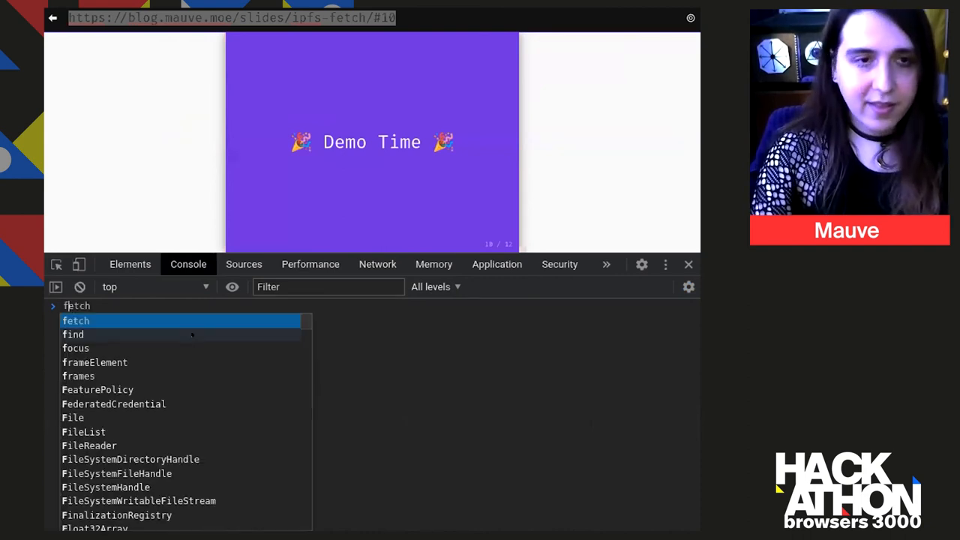
Run await fetch('ipns://ipfs.io') in the console and get a 200 OK response
{"action": "type", "text": "fa"}
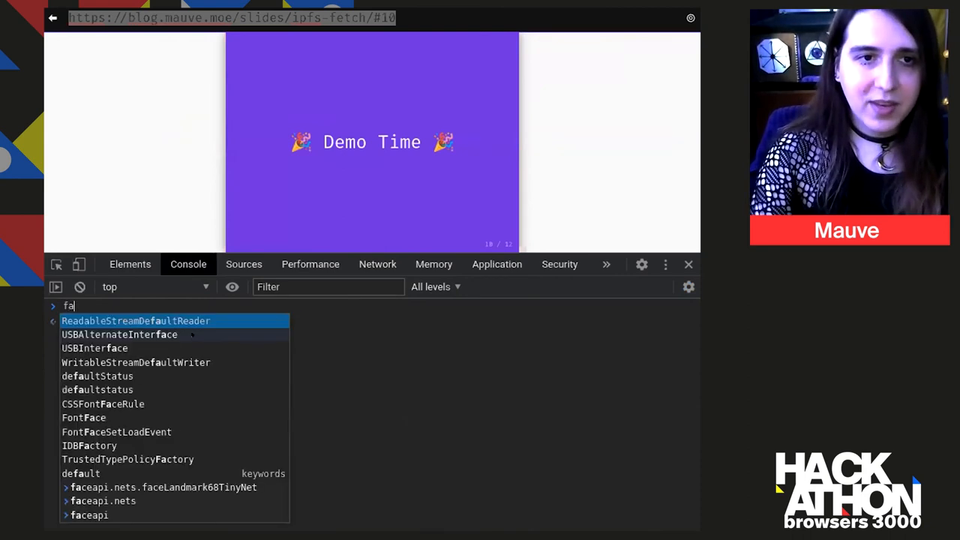
{"action": "key", "text": "Escape"}
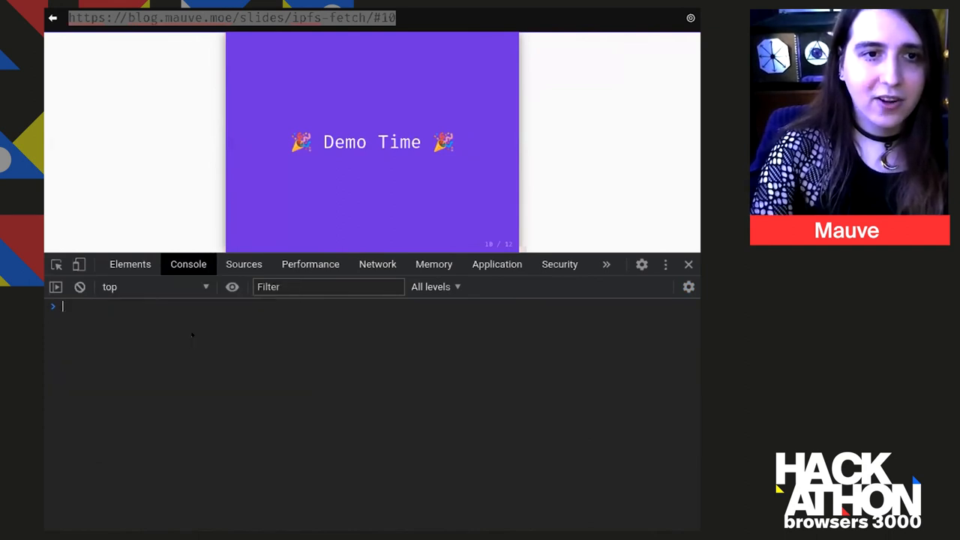
{"action": "type", "text": "fetch()"}
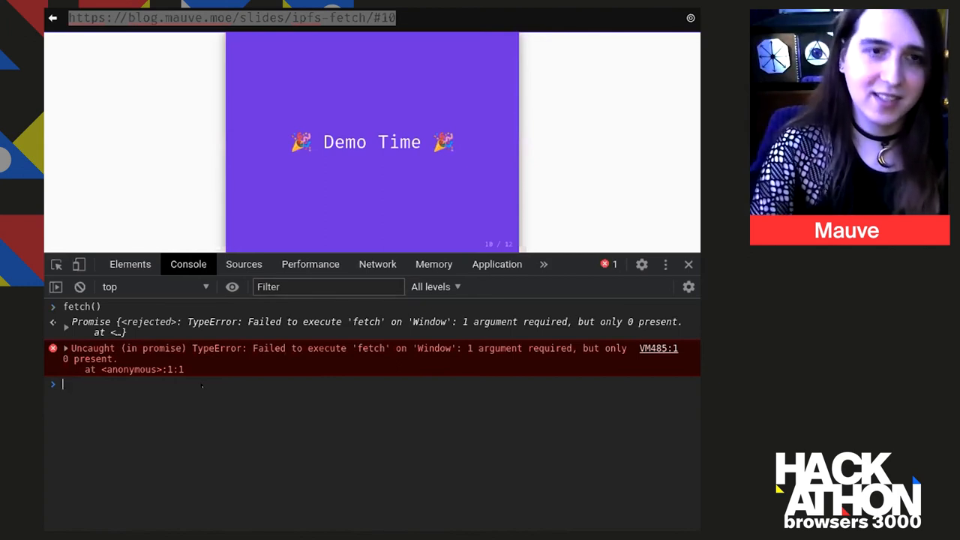
{"action": "type", "text": "wait fetch('"}
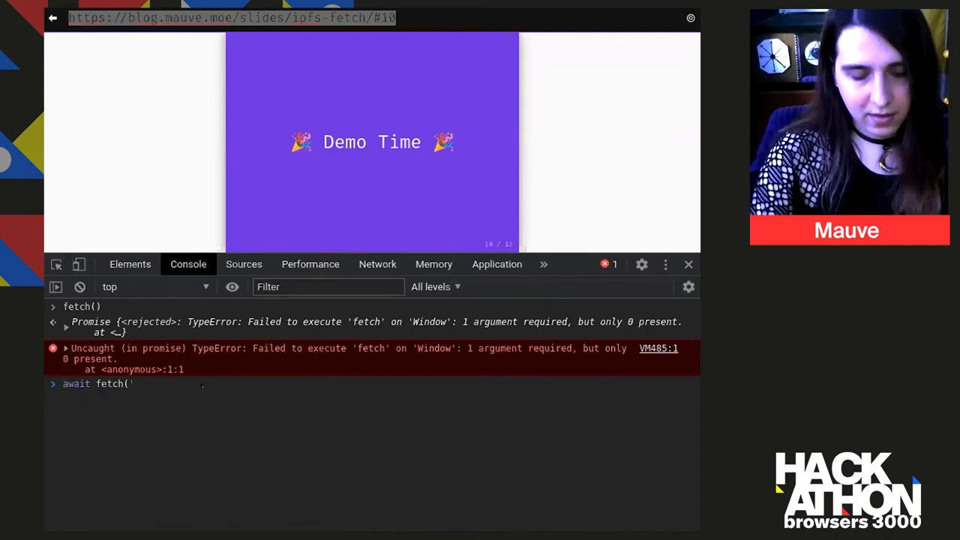
{"action": "type", "text": "ipns://"}
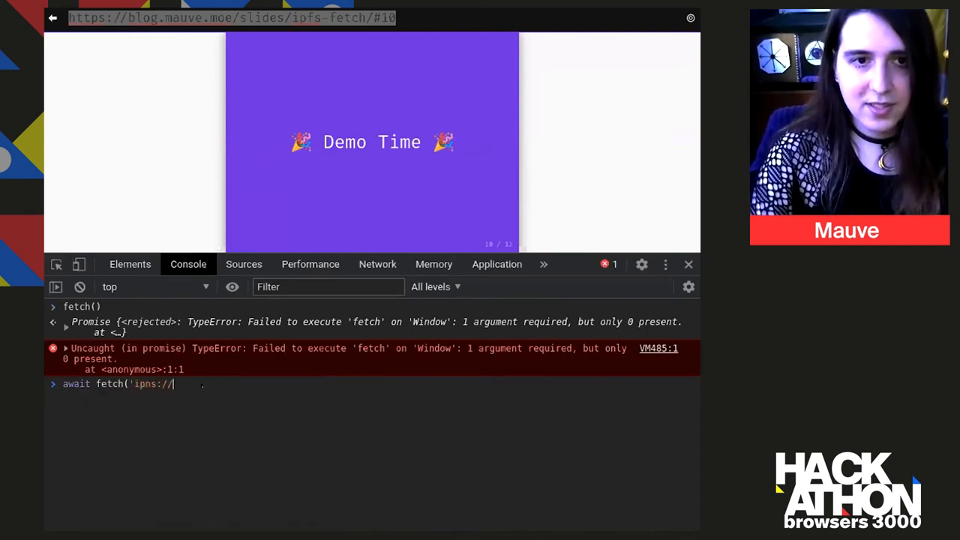
{"action": "type", "text": "ipfs."}
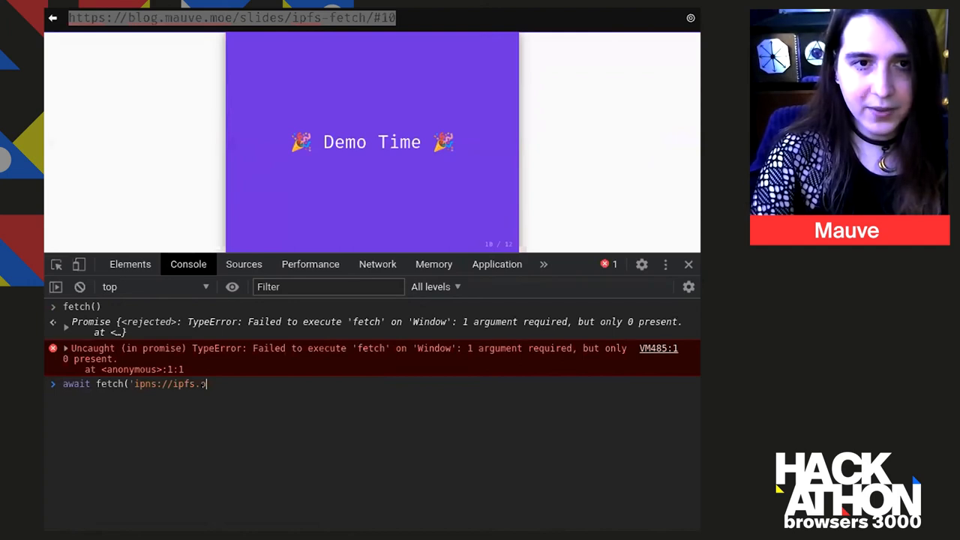
{"action": "type", "text": "io'"}
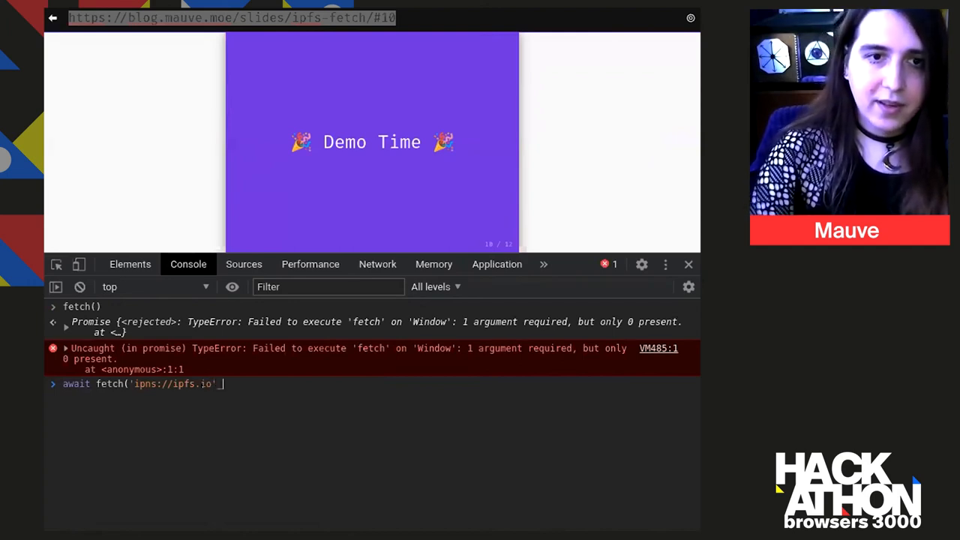
{"action": "type", "text": ")"}
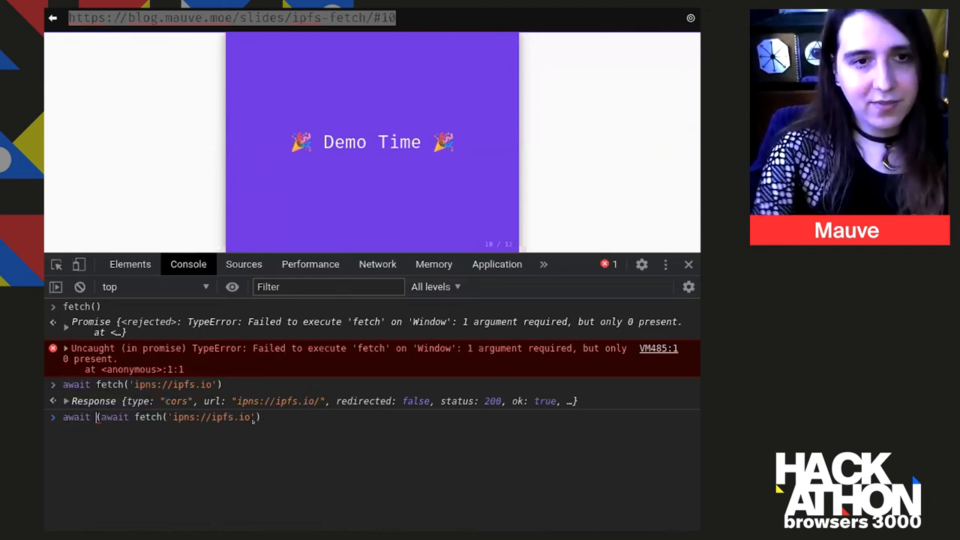
Compose await (await fetch('ipns://ipfs.io')).text() to read the site's HTML
{"action": "type", "text": ".te"}
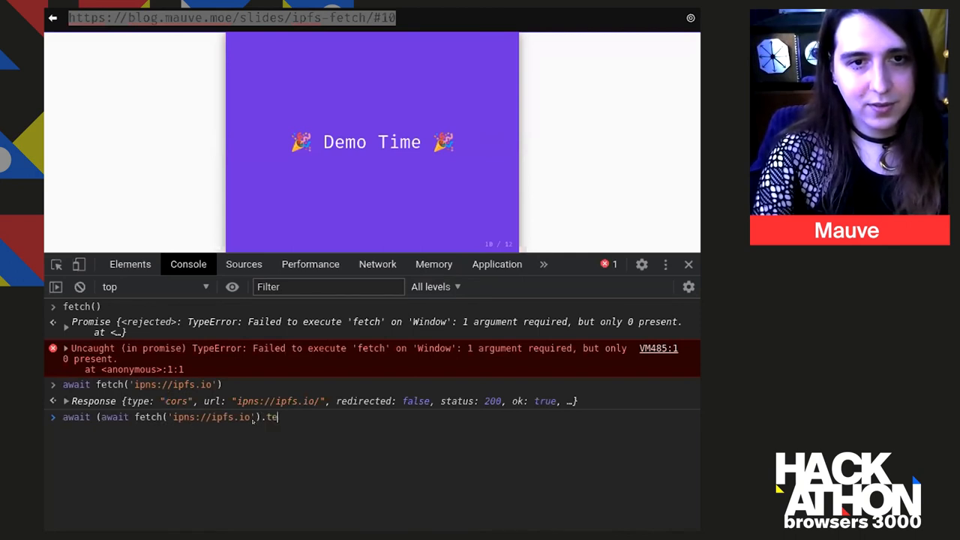
{"action": "type", "text": "xt())"}
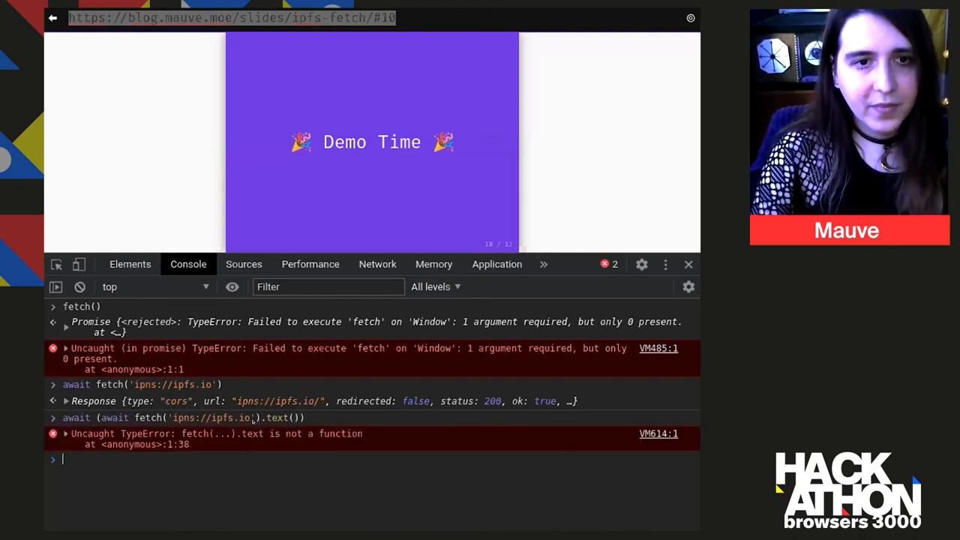
{"action": "type", "text": "await (await fetch('ipns://ipfs.io').text())"}
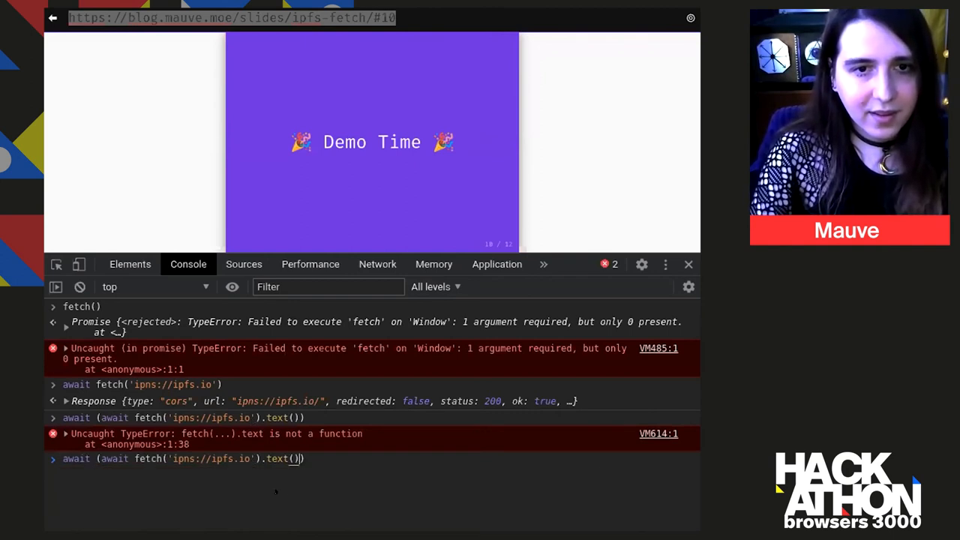
{"action": "key", "text": "Backspace"}
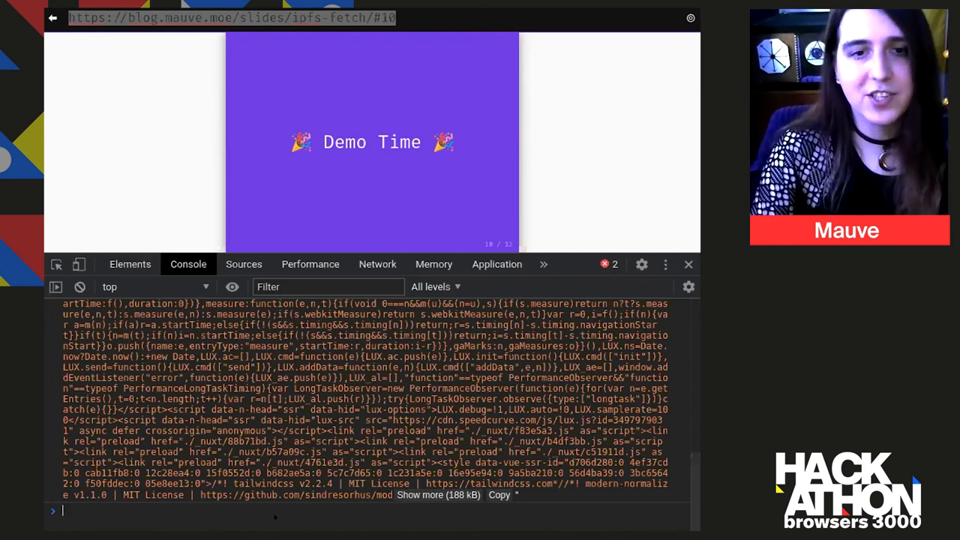
Re-enter await fetch('ipns://ipfs.io') after viewing the returned ipfs.io HTML source
{"action": "type", "text": "await fetch('ipns://ipfs.io')"}
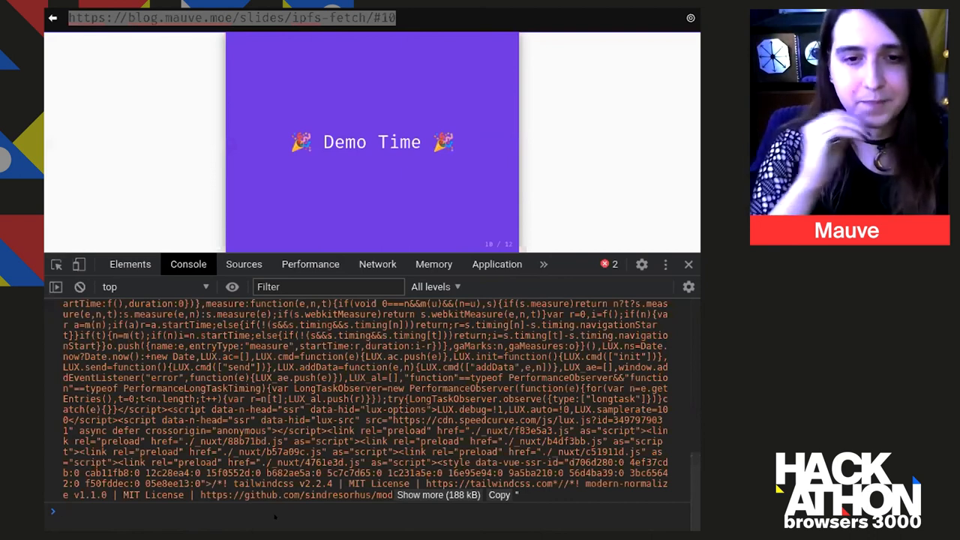
Start a fetch of ipfs:///example.html with an options object in the console
{"action": "type", "text": "await (await fetch('ipns://ipfs.io').text())"}
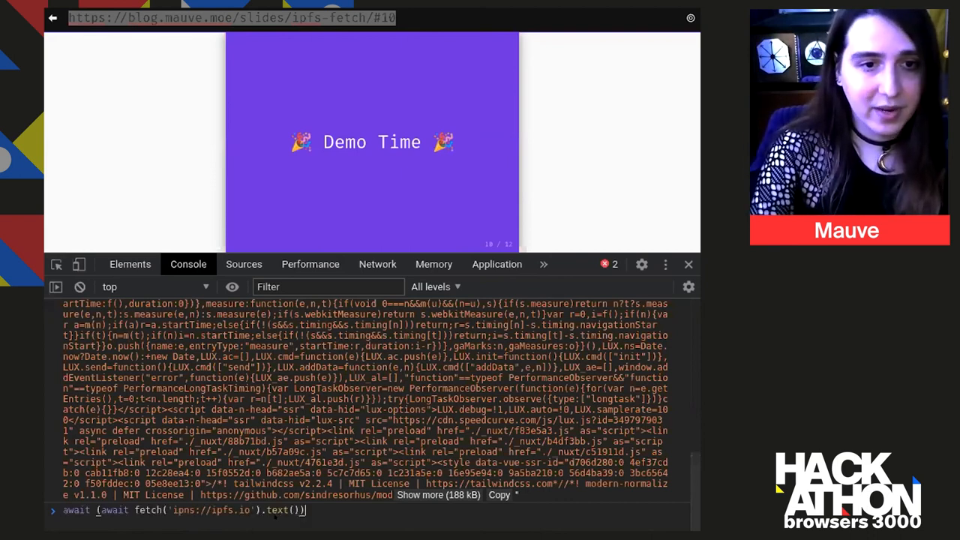
{"action": "type", "text": ")"}
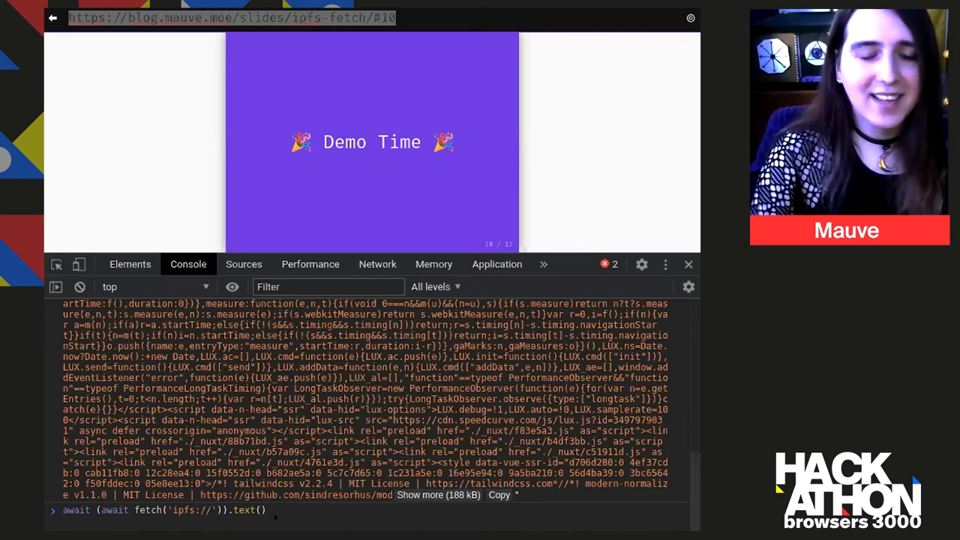
{"action": "type", "text": "/"}
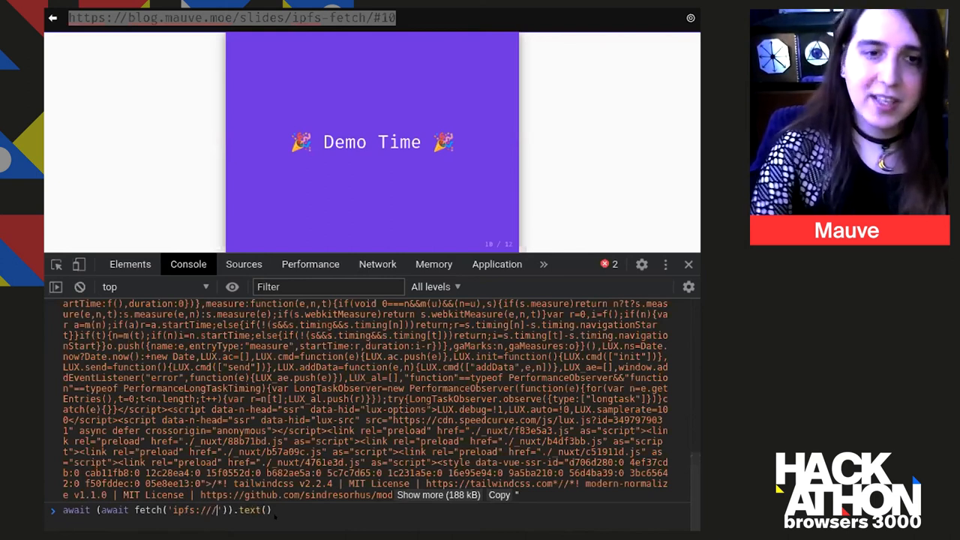
{"action": "type", "text": "example.h"}
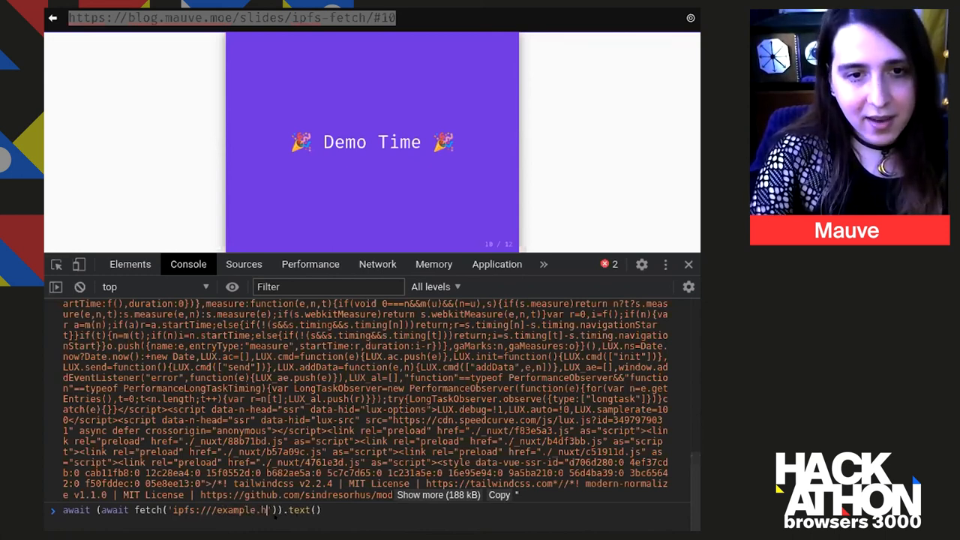
{"action": "type", "text": "ml"}
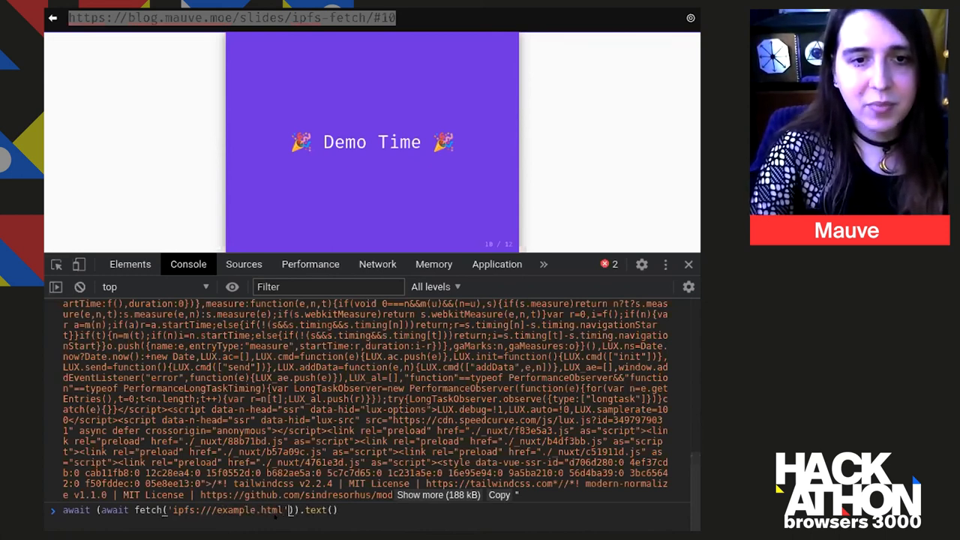
{"action": "type", "text": ", {}"}
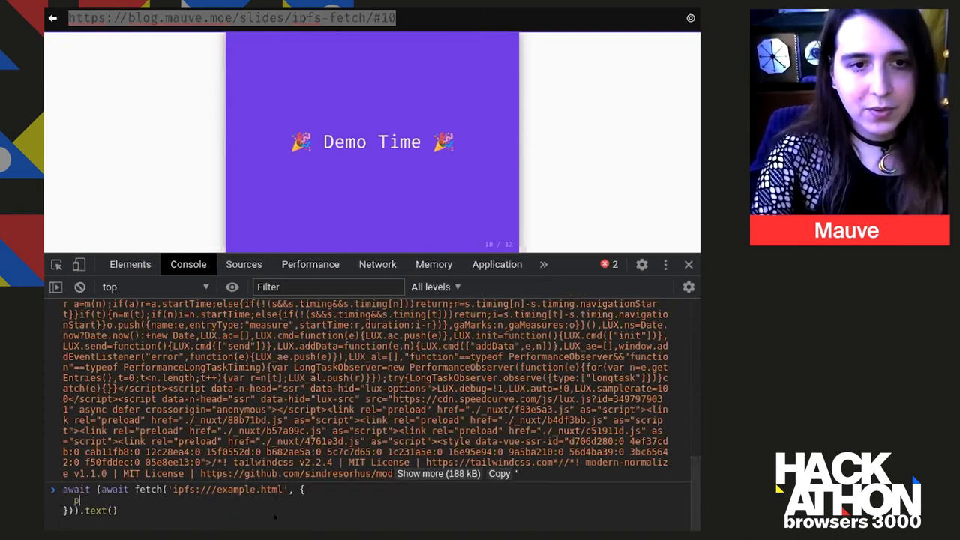
POST body '<h1>Hello World</h1>' to ipfs:///example.html and get back its ipfs address
{"action": "type", "text": "method: 'post',"}
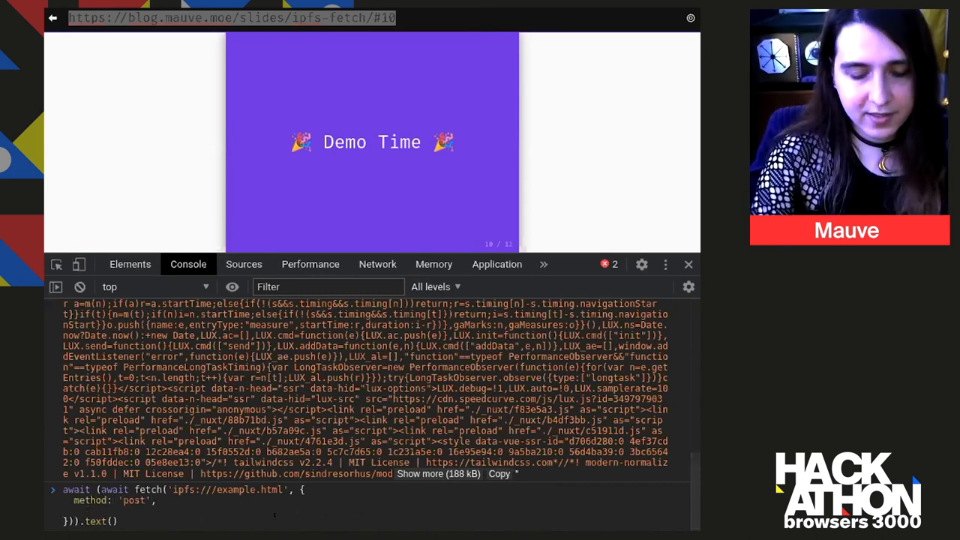
{"action": "type", "text": "body: '"}
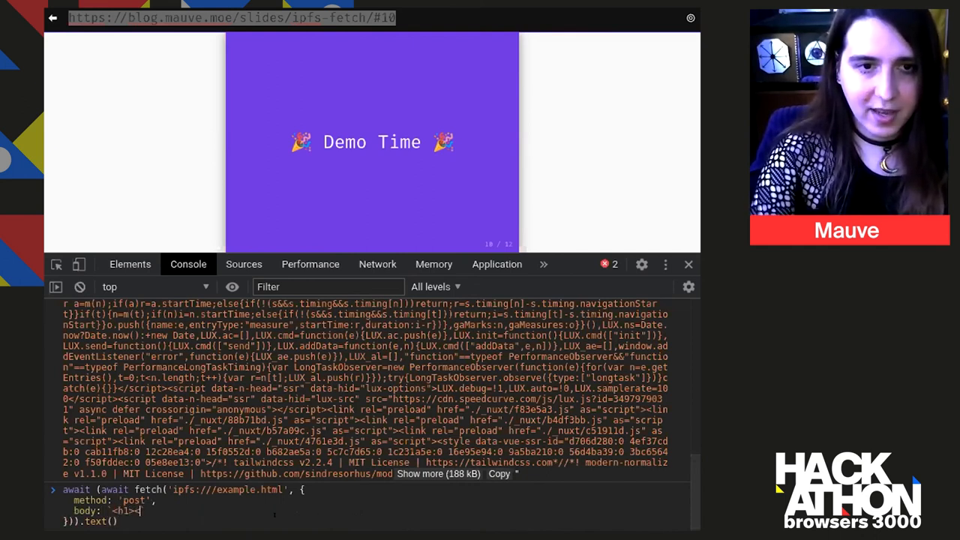
{"action": "type", "text": "</h1>`"}
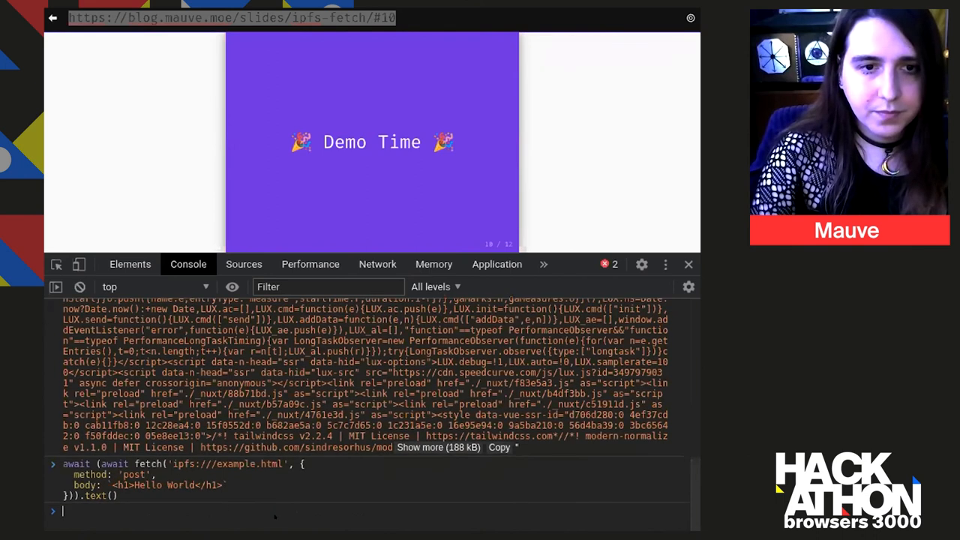
{"action": "key", "text": "Enter"}
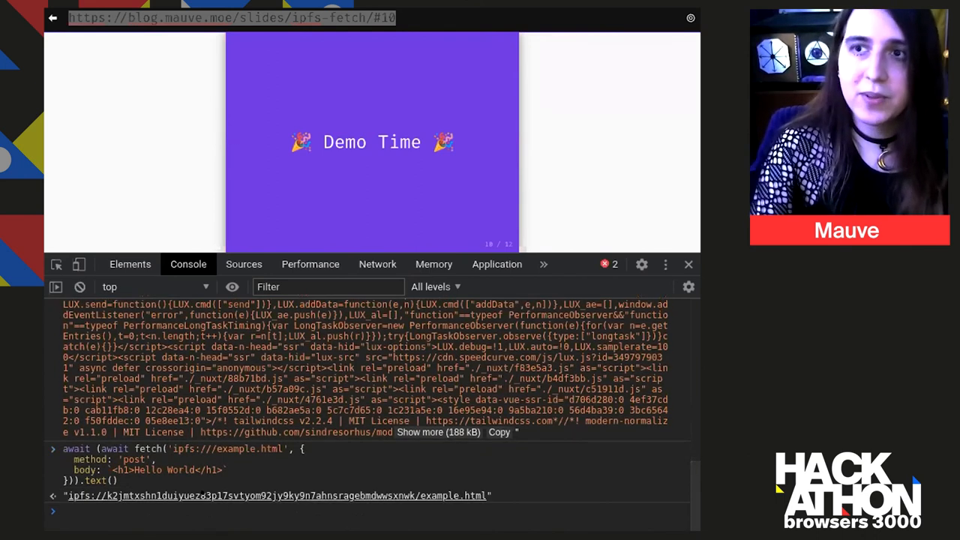
{"action": "right_click", "coordinate": [278, 495]}
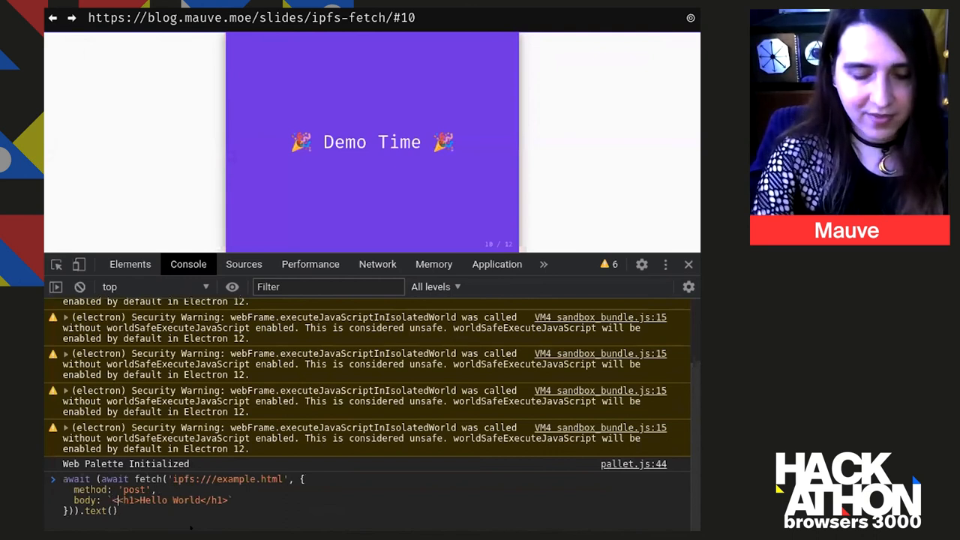
Upload a <marquee> version of the Hello World page to IPFS
{"action": "type", "text": "<marquee>"}
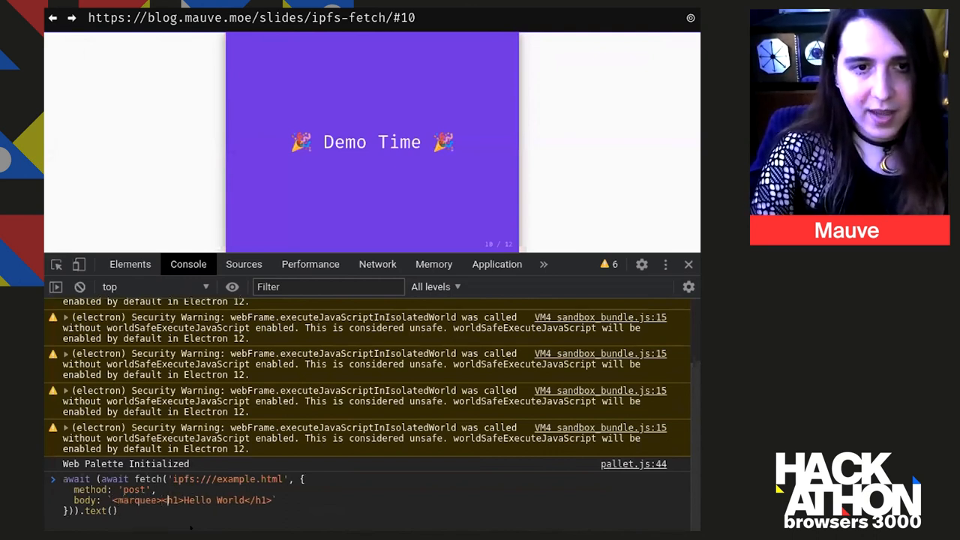
{"action": "key", "text": "Enter"}
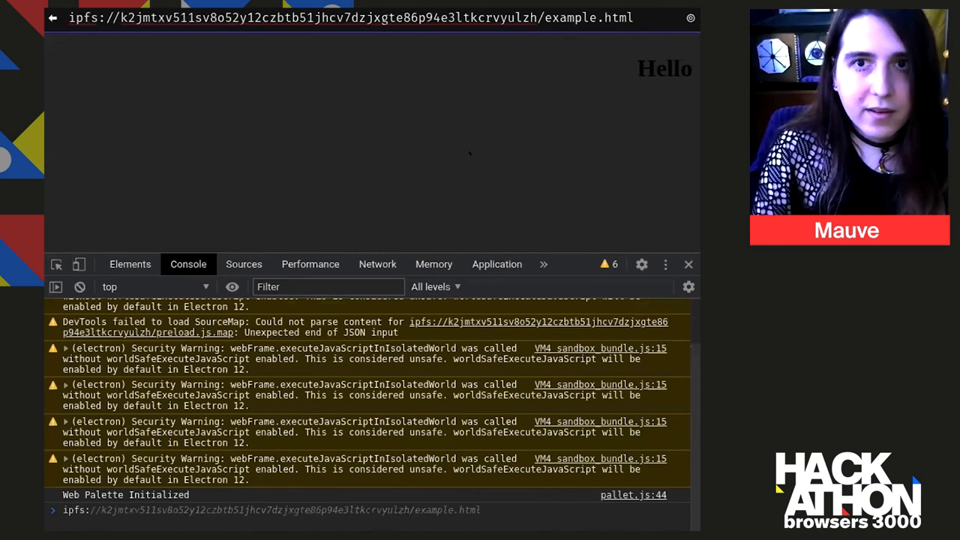
Publish the uploaded folder to ipns://example/ and navigate to the resulting ipns address
{"action": "key", "text": "Enter"}
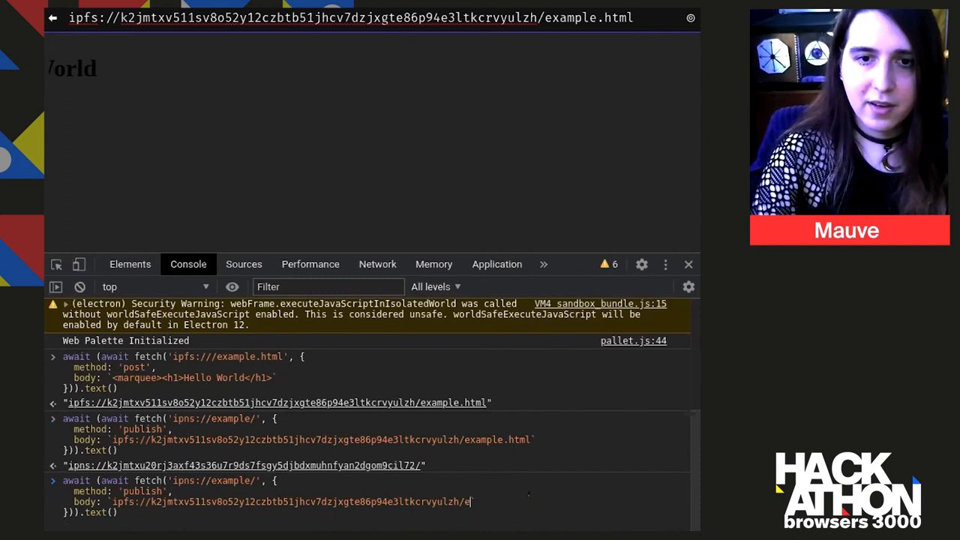
{"action": "right_click", "coordinate": [225, 496]}
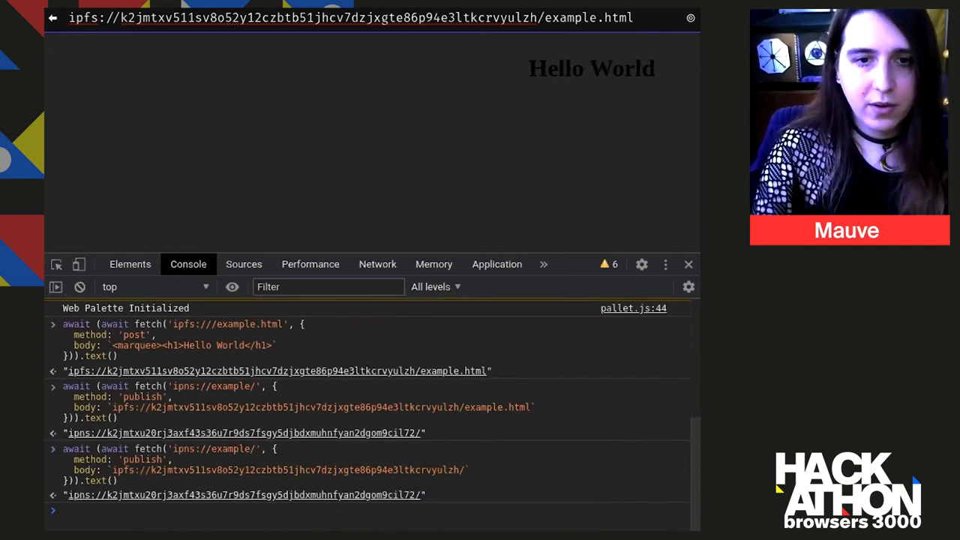
{"action": "left_click", "coordinate": [351, 18]}
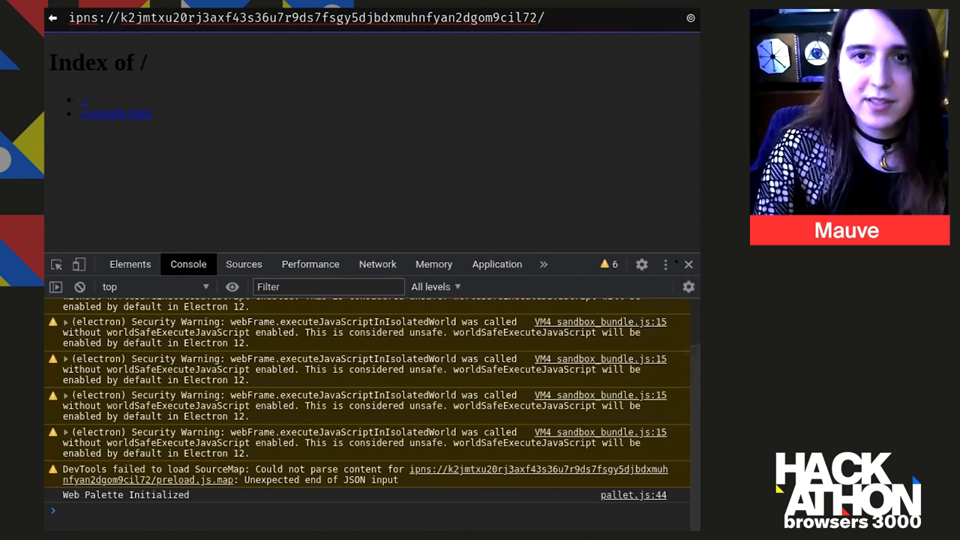
View example.html on the IPNS site, return to the slides and reach "Finishing Thoughts"
{"action": "left_click", "coordinate": [688, 264]}
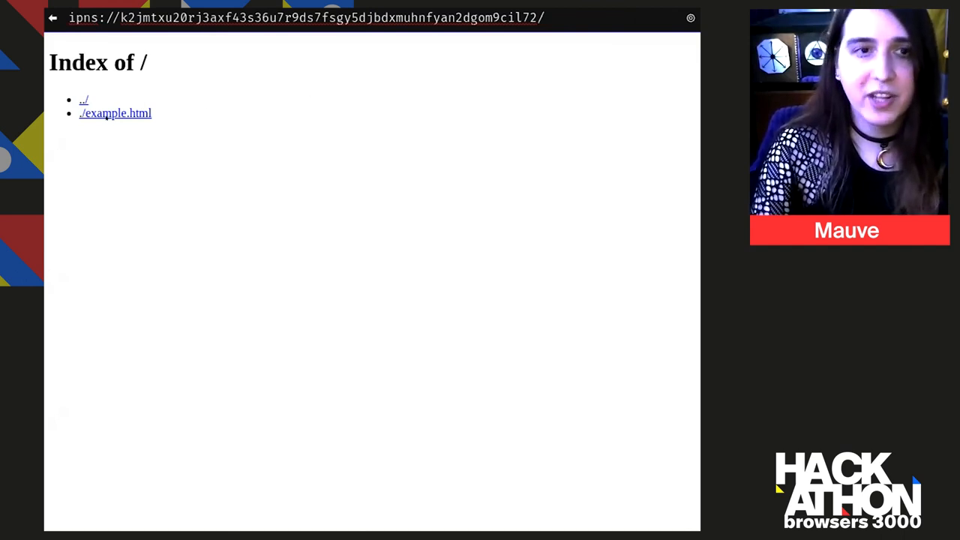
{"action": "left_click", "coordinate": [114, 113]}
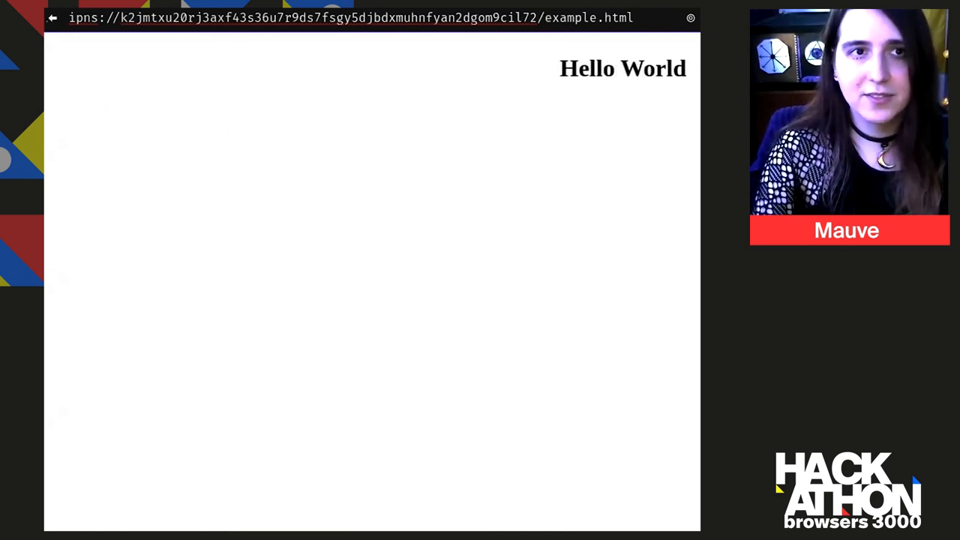
{"action": "left_click", "coordinate": [51, 18]}
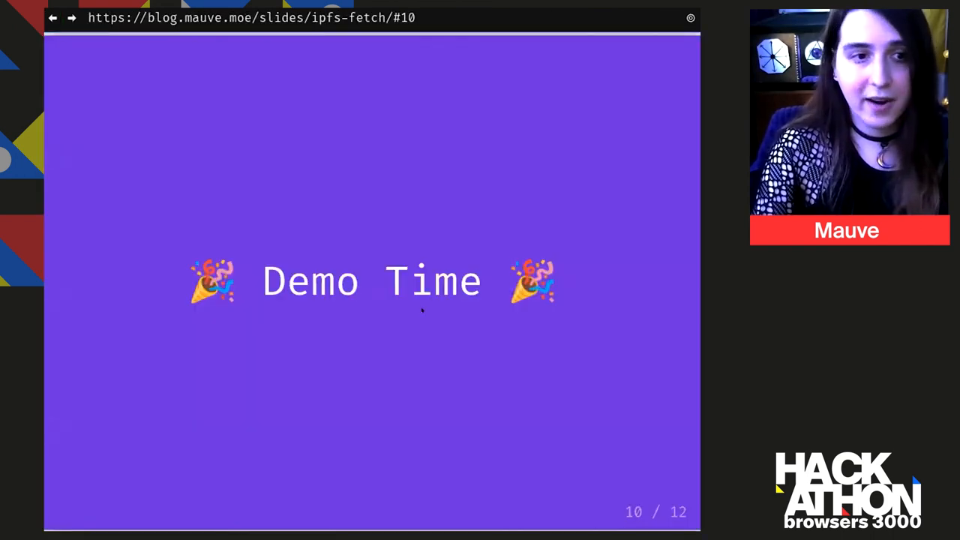
{"action": "key", "text": "Right"}
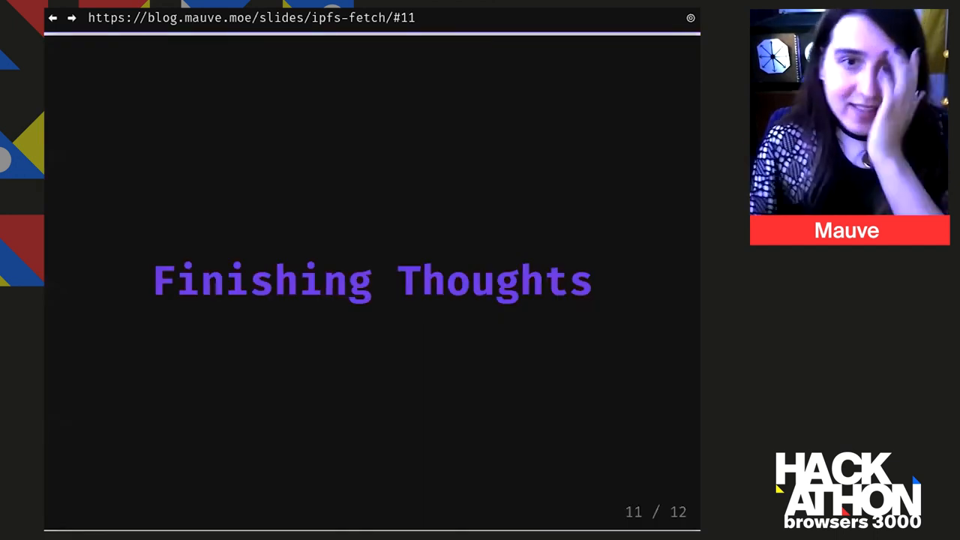